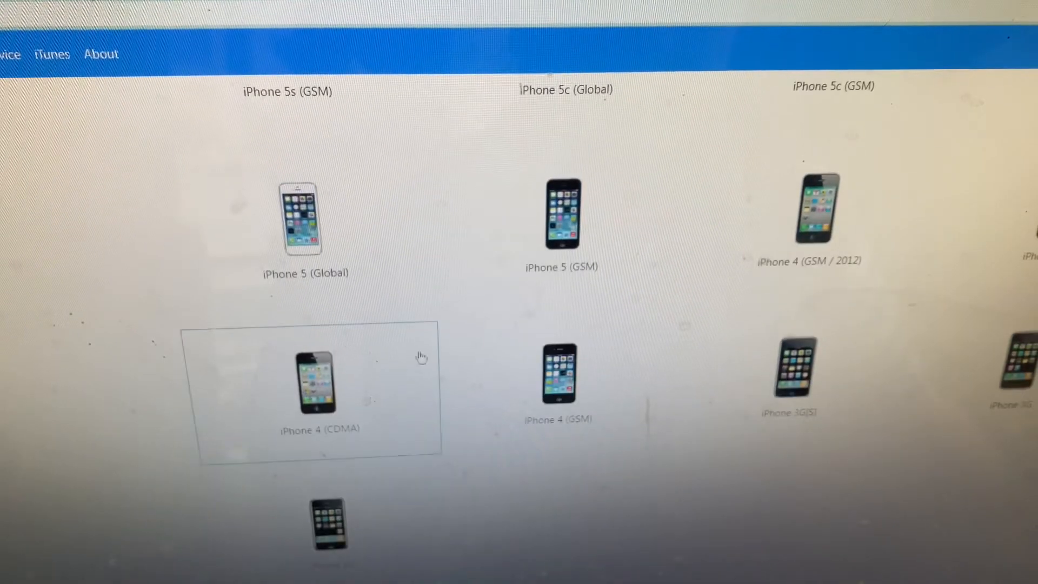
# Step: Select iPhone 4 (GSM) as the device model in the grid
pyautogui.click(559, 377)
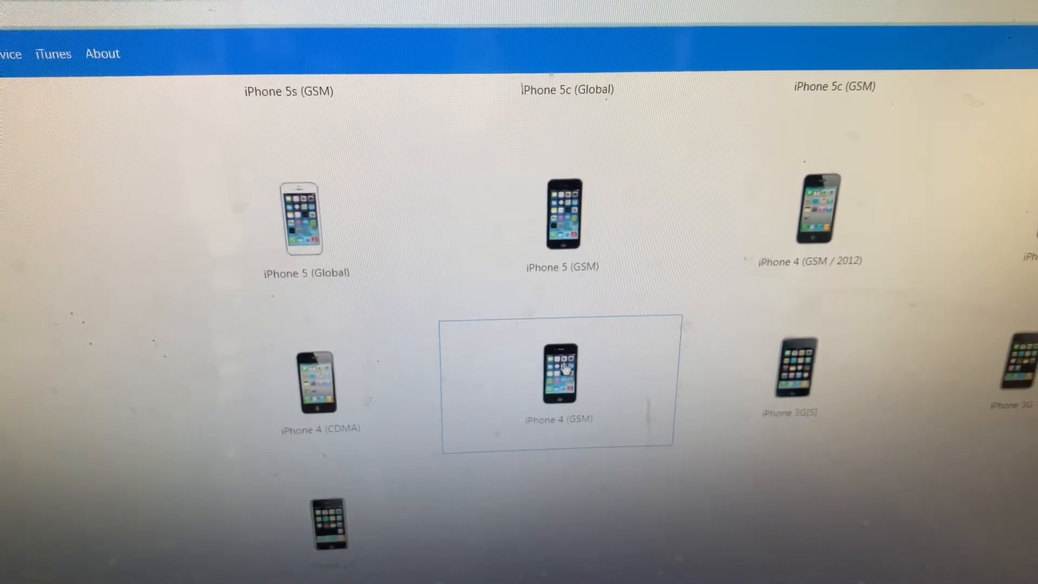